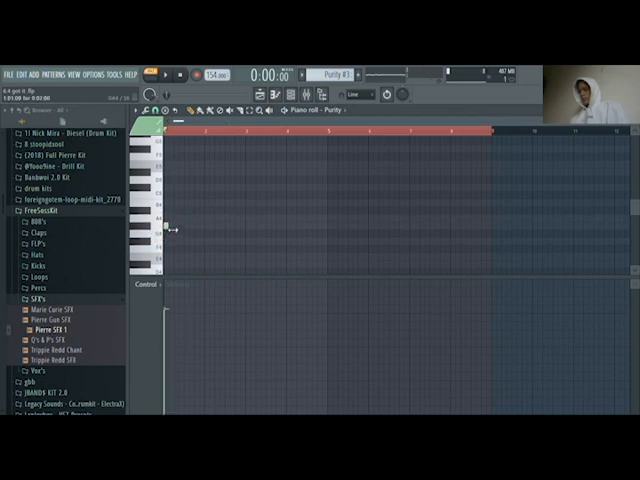
Draw repeating ElectraX chord notes across bars 1–8 in the piano roll
left_click(162, 215)
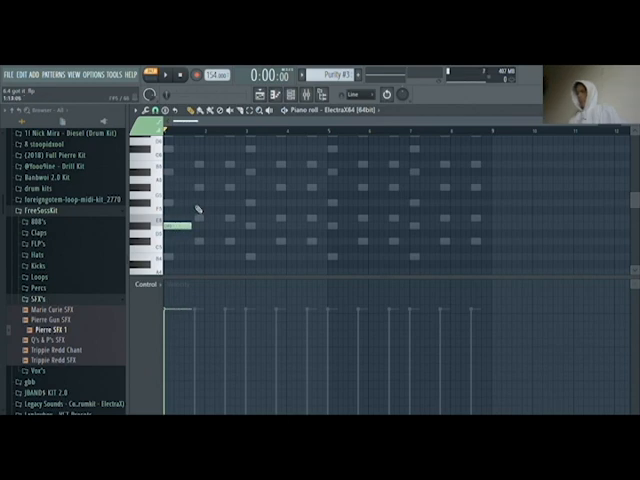
Redraw the ElectraX notes as a longer-note melody repeating every two bars
left_click(195, 205)
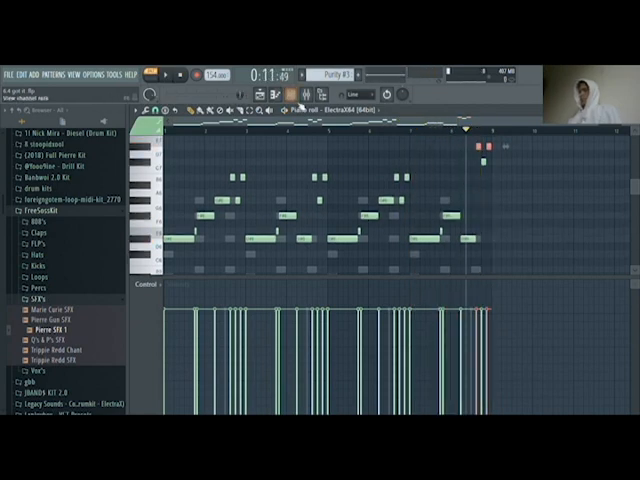
Add the closing high notes near bar 8 of the ElectraX melody
left_click(288, 98)
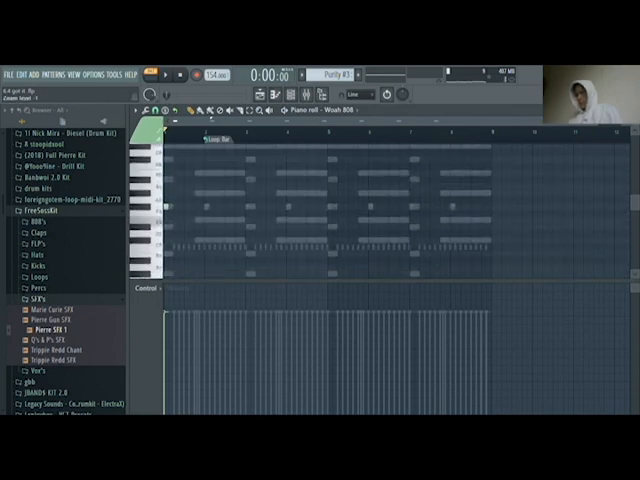
Draw the first short Woah 808 note at the start of the piano roll
left_click(145, 207)
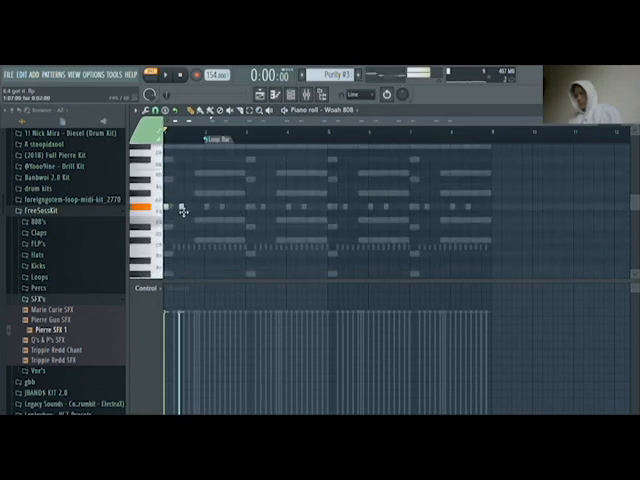